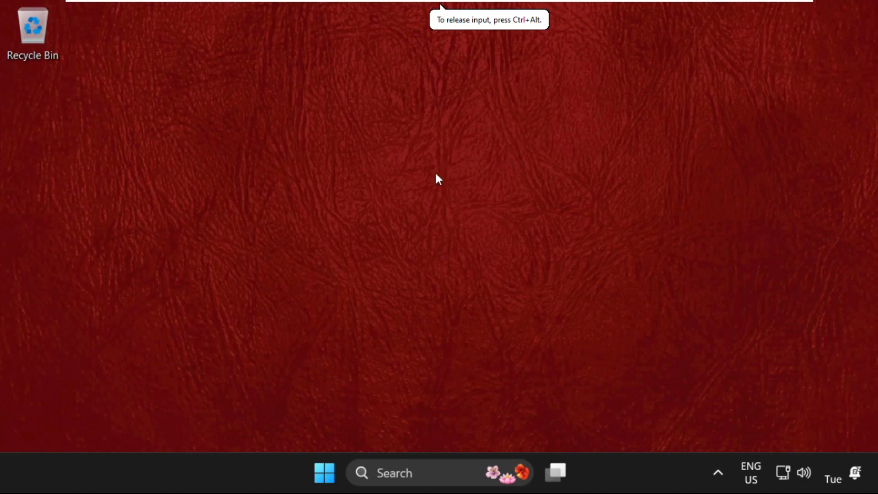
mouse_move(585, 275)
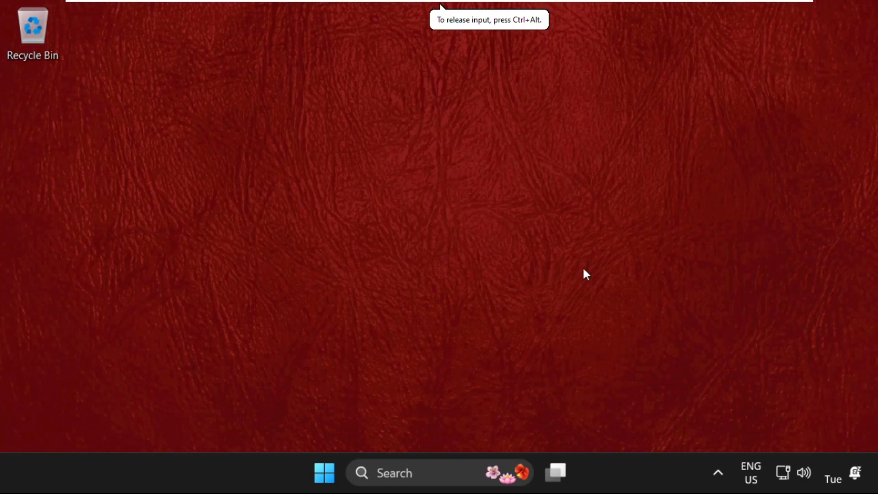
mouse_move(378, 448)
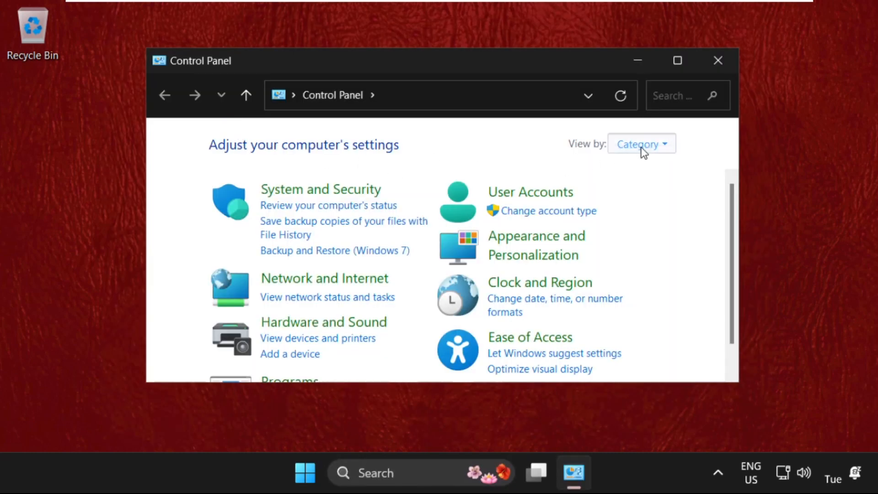
View Control Panel by Large icons and go to Programs and Features listing the installed programs.
left_click(640, 144)
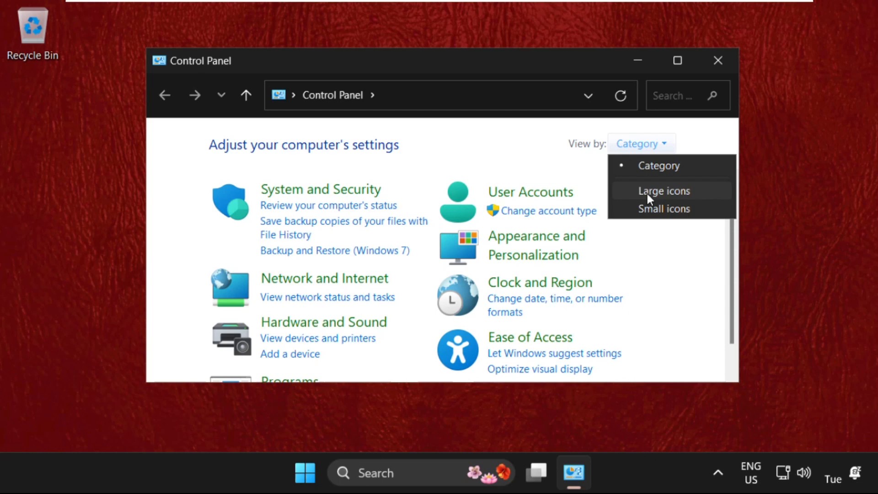
left_click(663, 191)
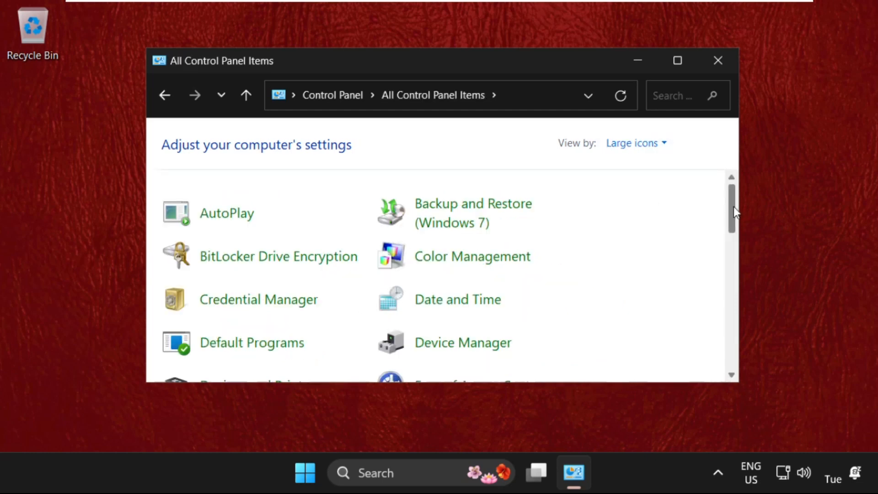
scroll("down", 3)
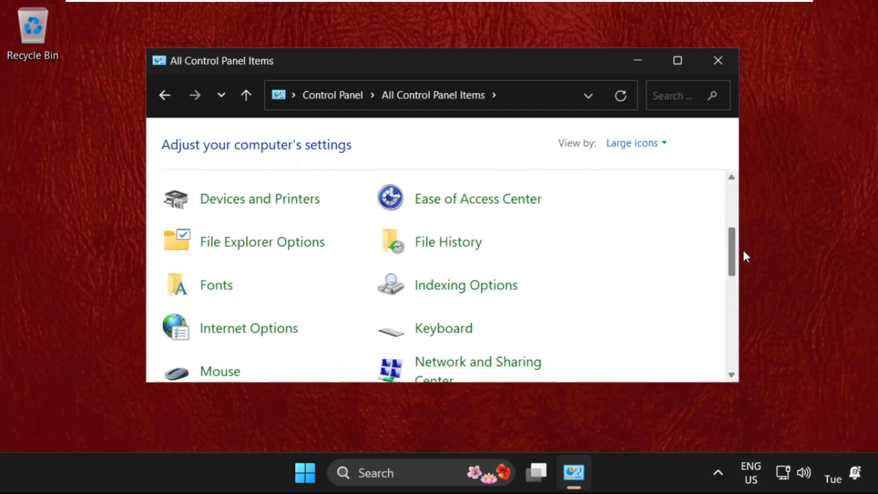
scroll("down", 3)
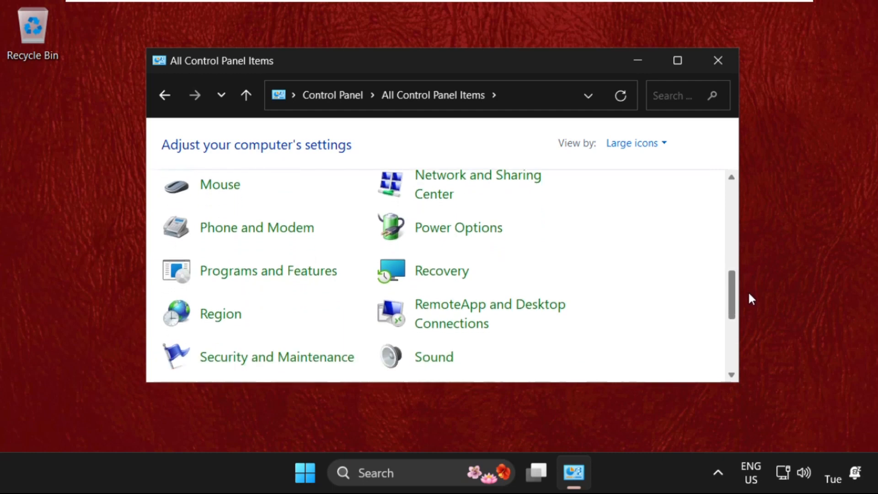
mouse_move(268, 271)
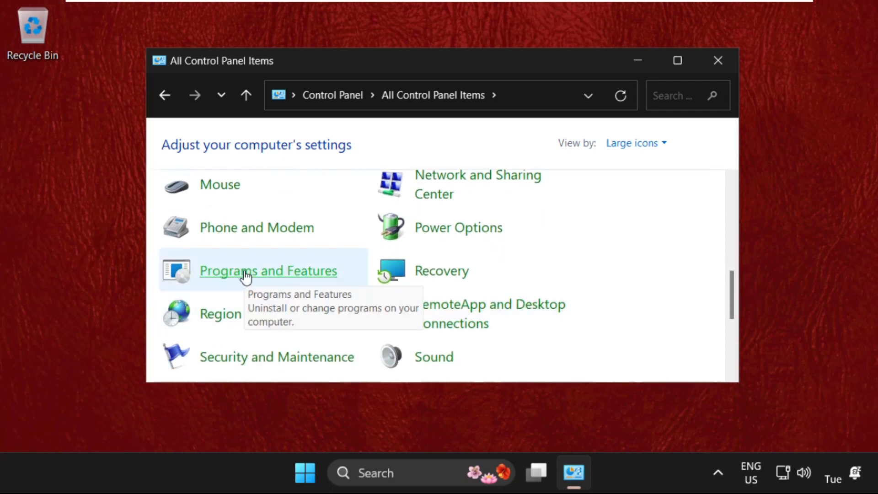
left_click(267, 271)
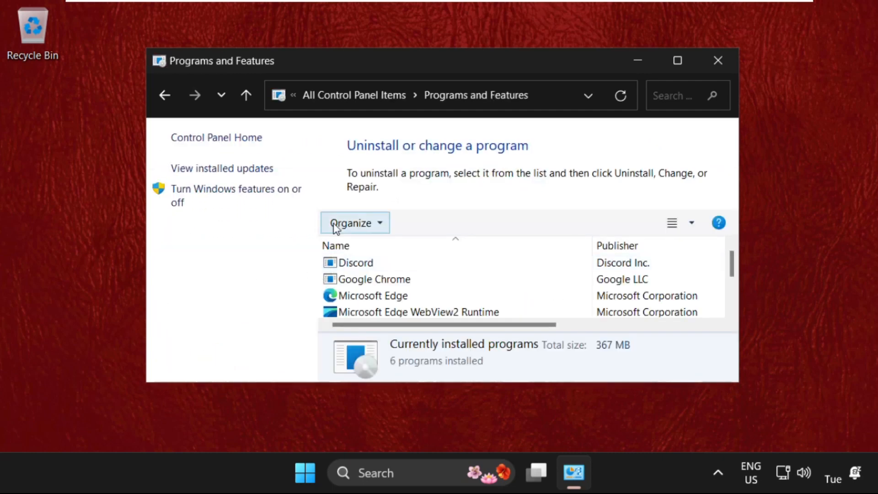
mouse_move(255, 195)
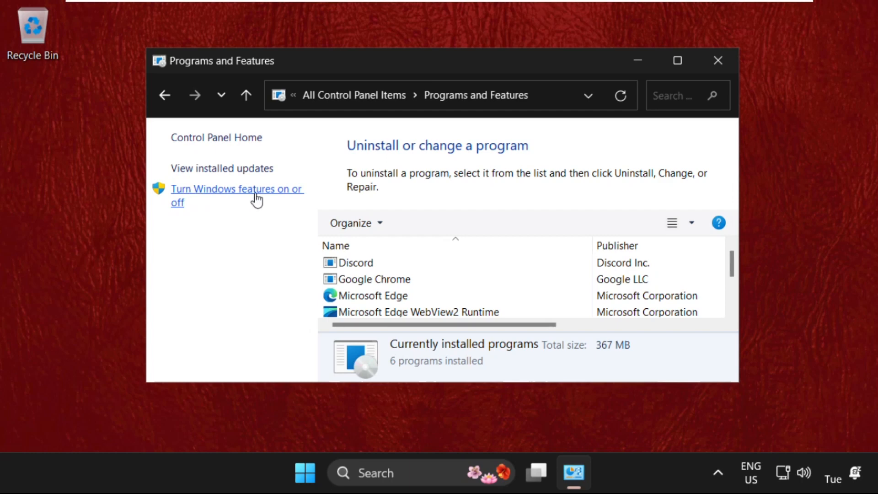
Enable DirectPlay under Legacy Components in Windows Features and apply the change.
left_click(236, 195)
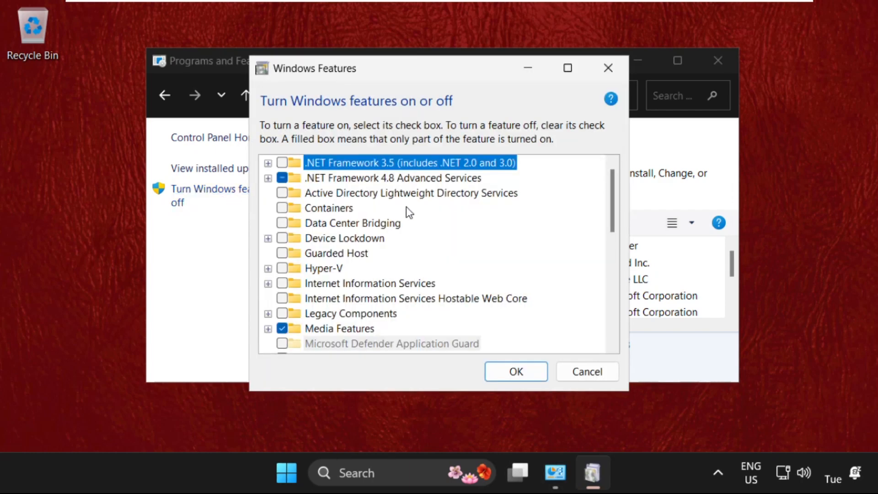
scroll("down", 3)
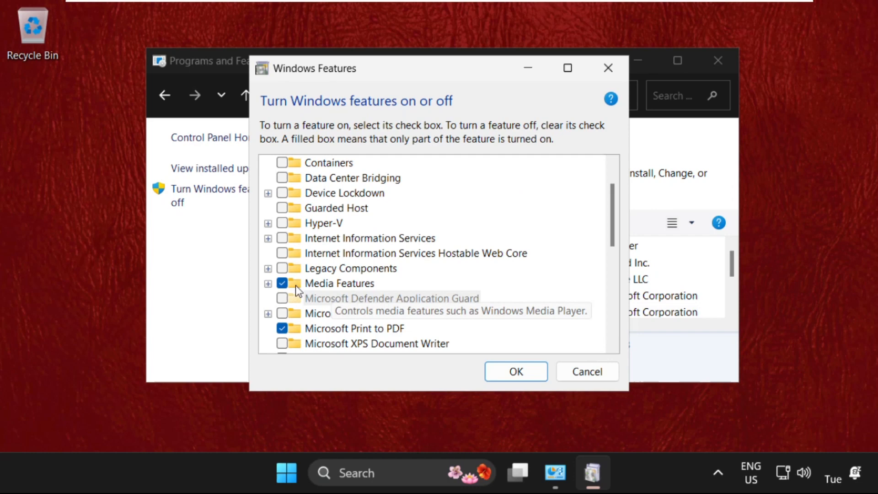
left_click(268, 268)
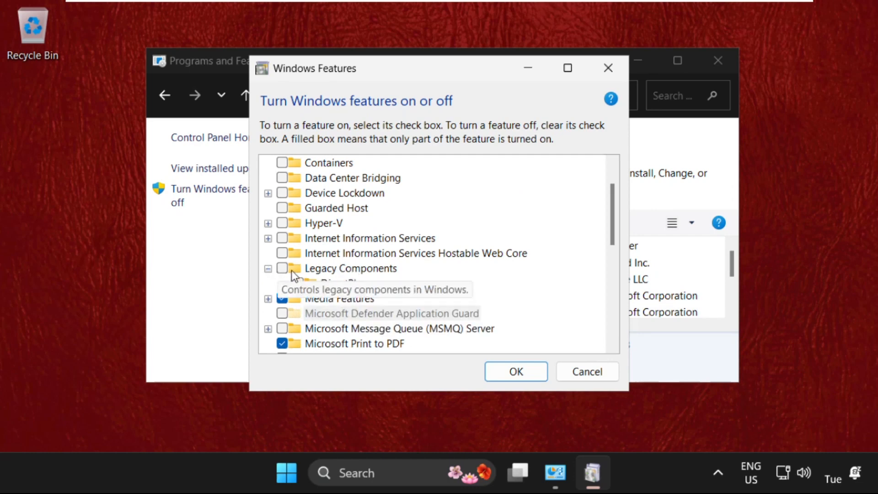
left_click(283, 268)
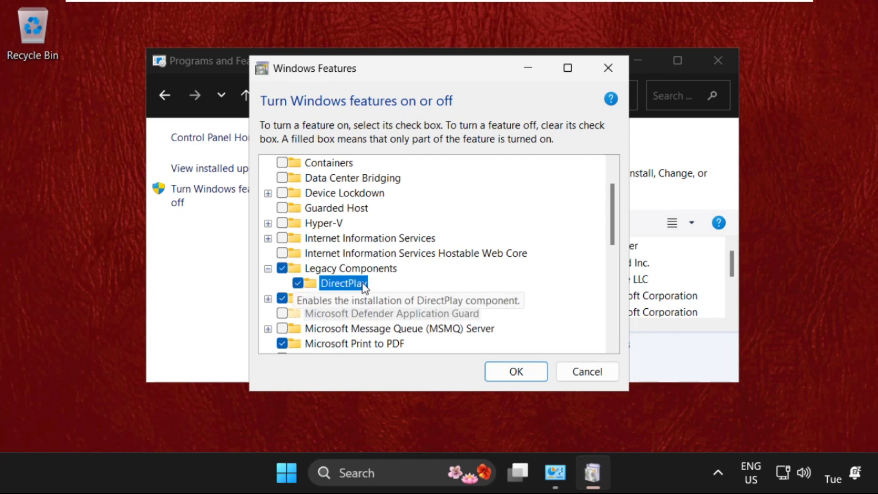
left_click(515, 371)
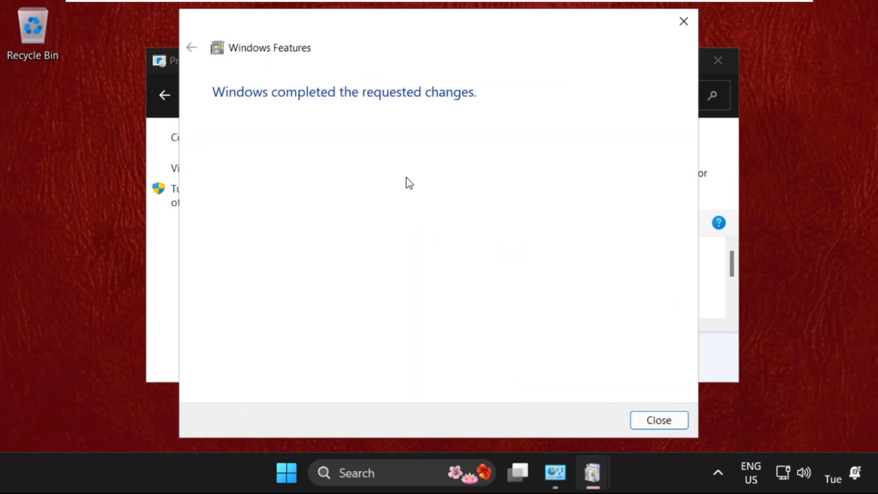
left_click(658, 420)
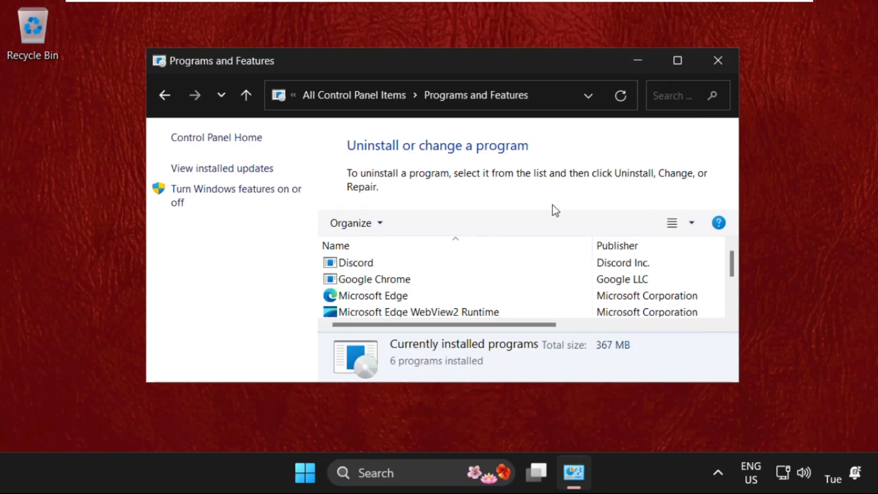
Close Programs and Features and launch Google Chrome from Windows search.
left_click(716, 60)
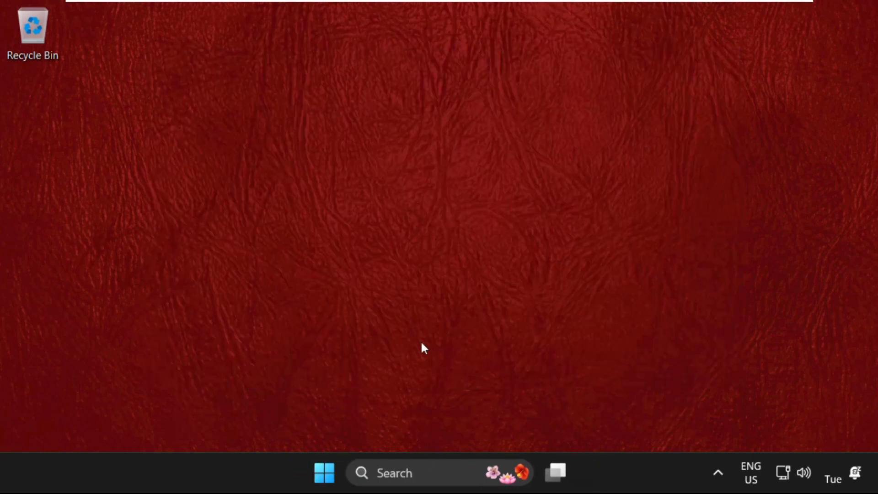
left_click(393, 472)
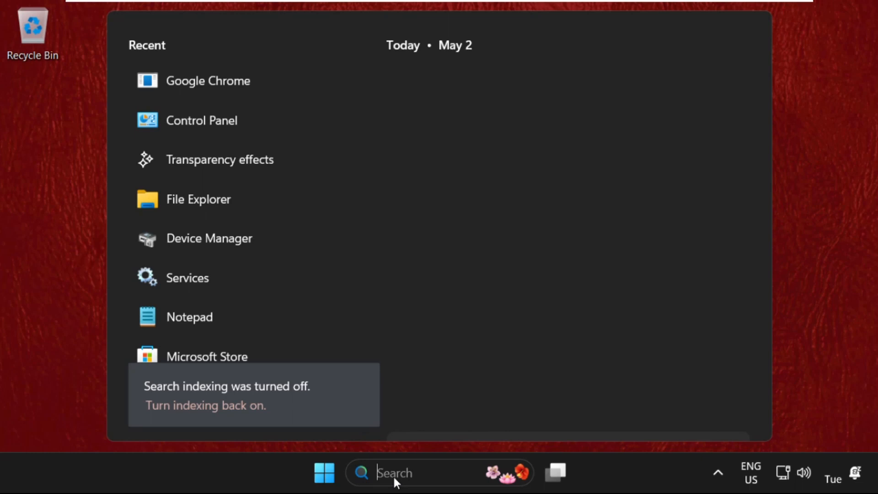
left_click(248, 143)
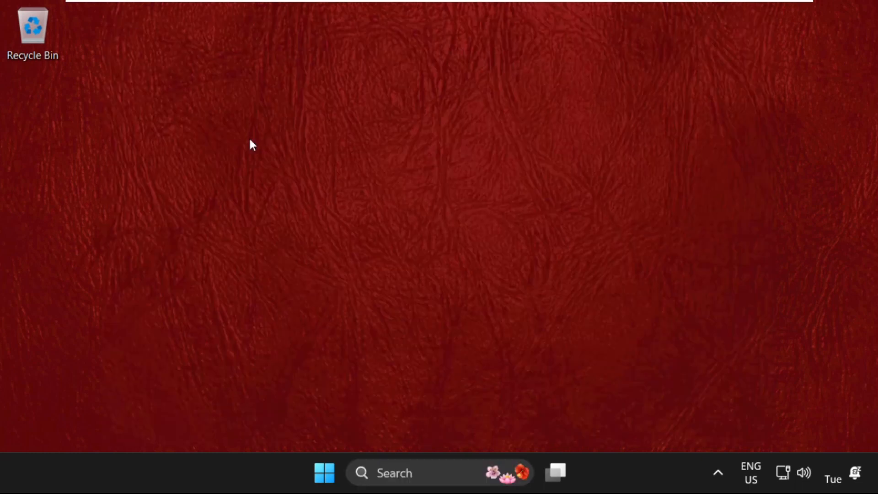
Search Google for 'directx download' and download dxwebsetup.exe from Microsoft's page.
left_click(574, 473)
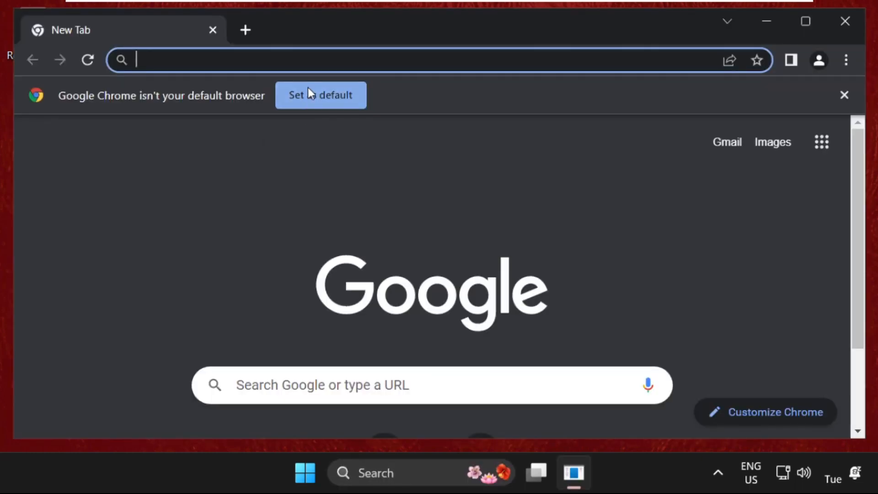
type("direc")
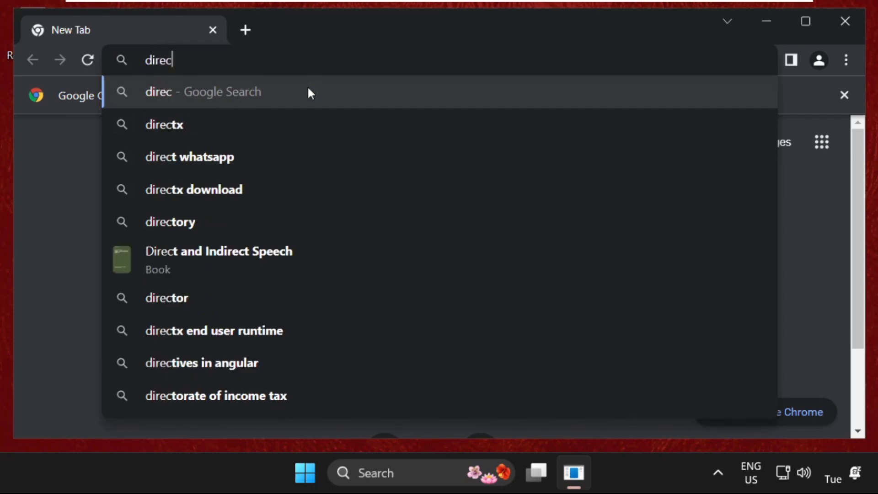
left_click(193, 189)
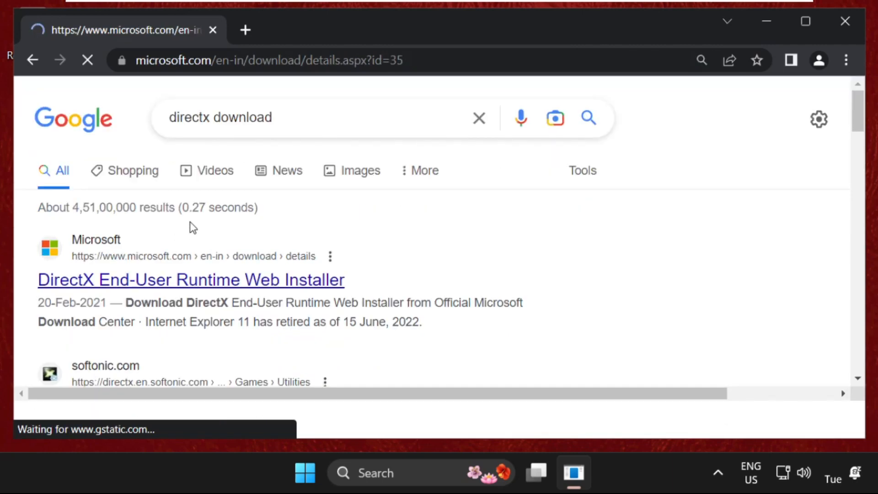
left_click(191, 280)
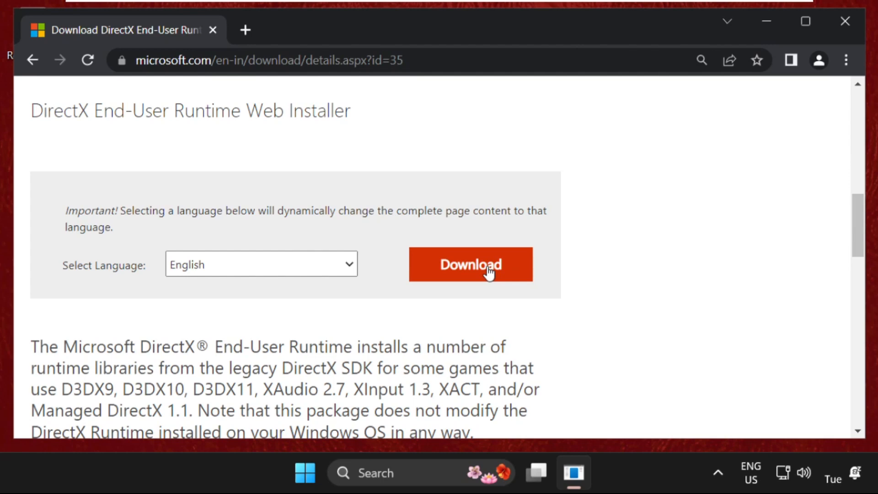
left_click(470, 264)
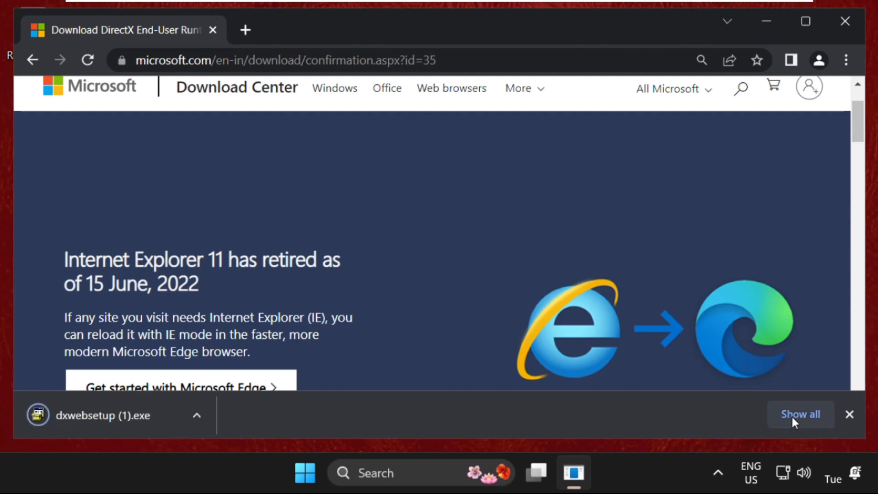
Show dxwebsetup (1) in the Downloads folder and put it on the desktop.
left_click(800, 413)
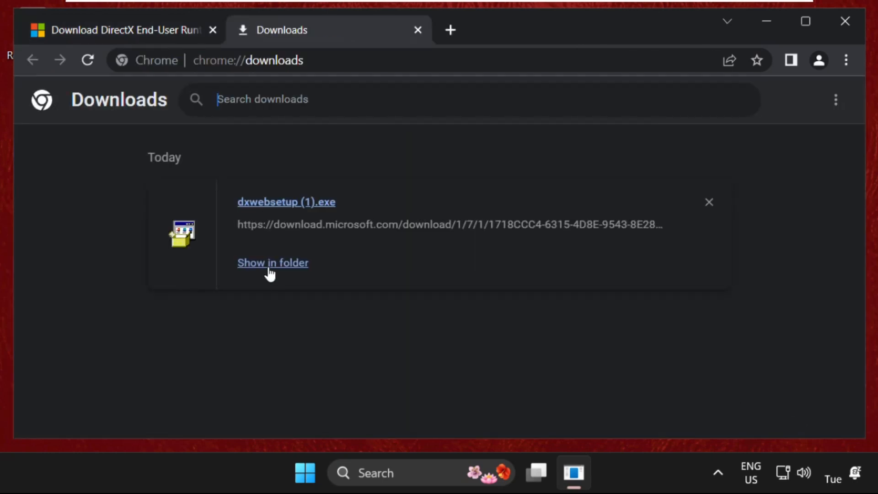
left_click(273, 263)
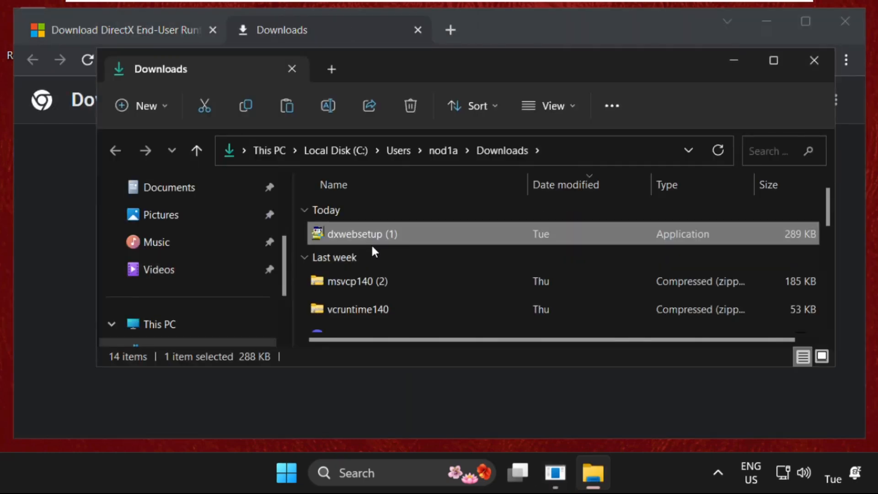
mouse_move(359, 234)
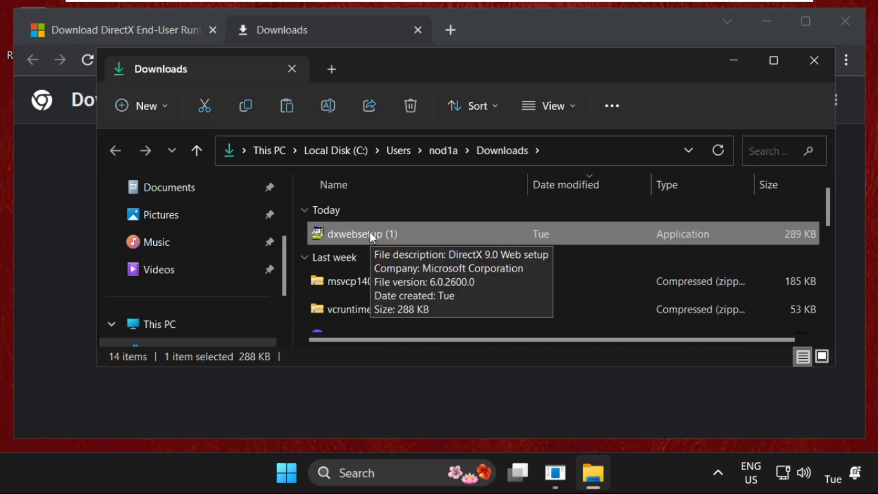
right_click(356, 233)
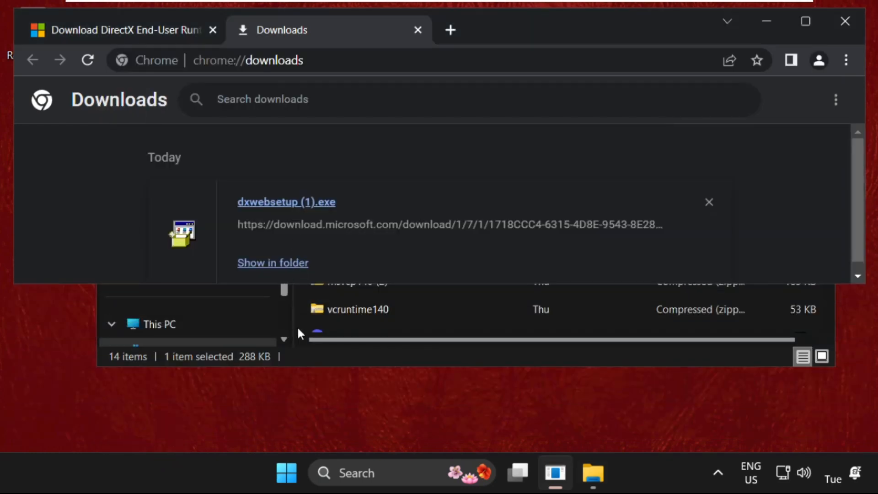
left_click(273, 262)
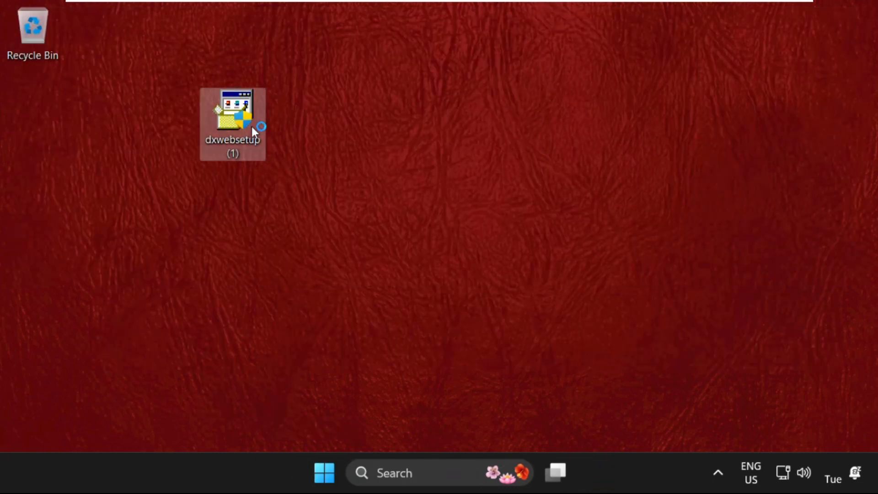
mouse_move(350, 369)
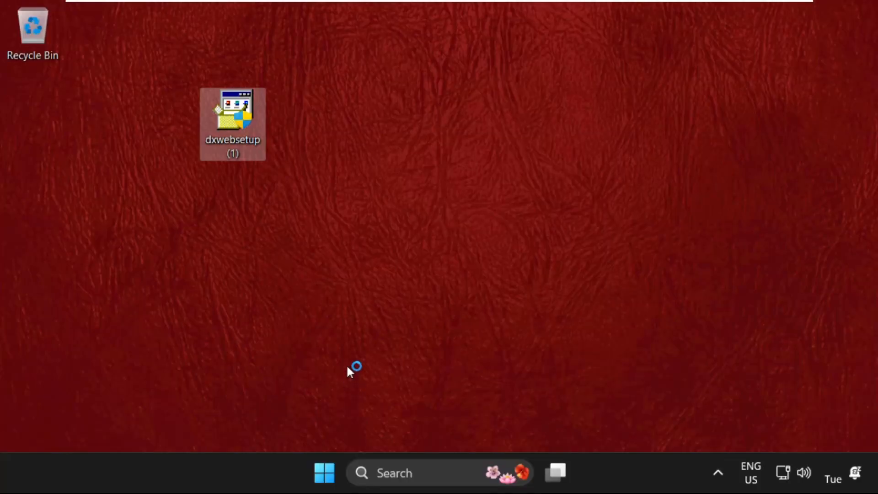
Run dxwebsetup, accept the license, untick the Bing Bar, and finish the completed setup.
double_click(232, 115)
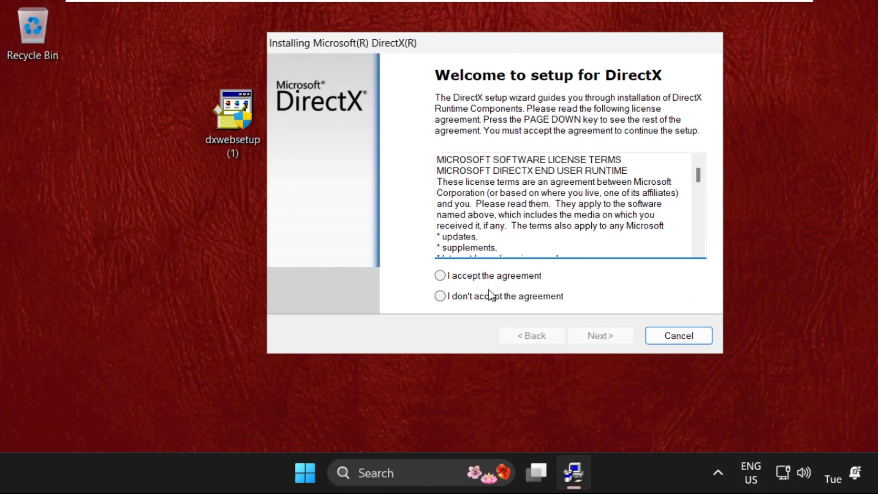
left_click(599, 335)
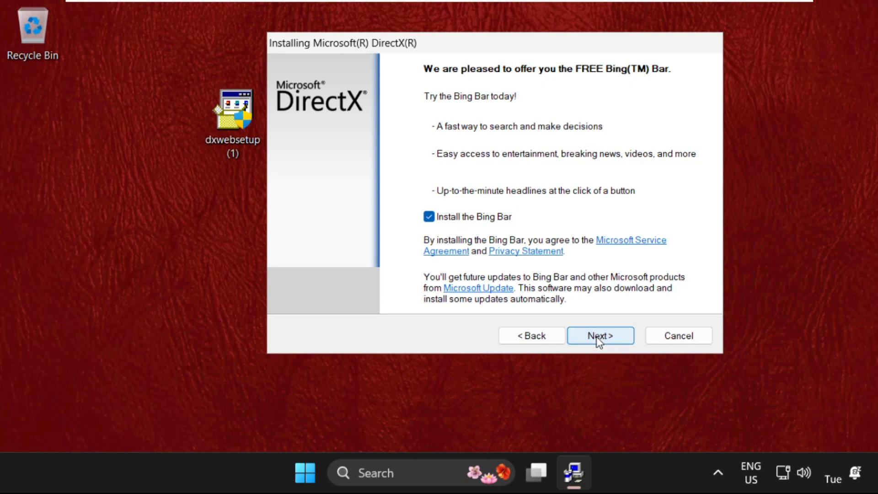
left_click(428, 216)
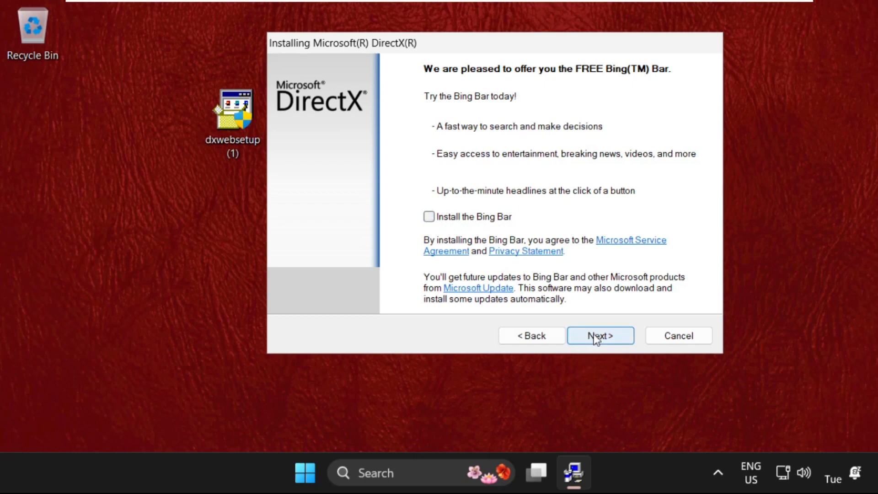
left_click(599, 335)
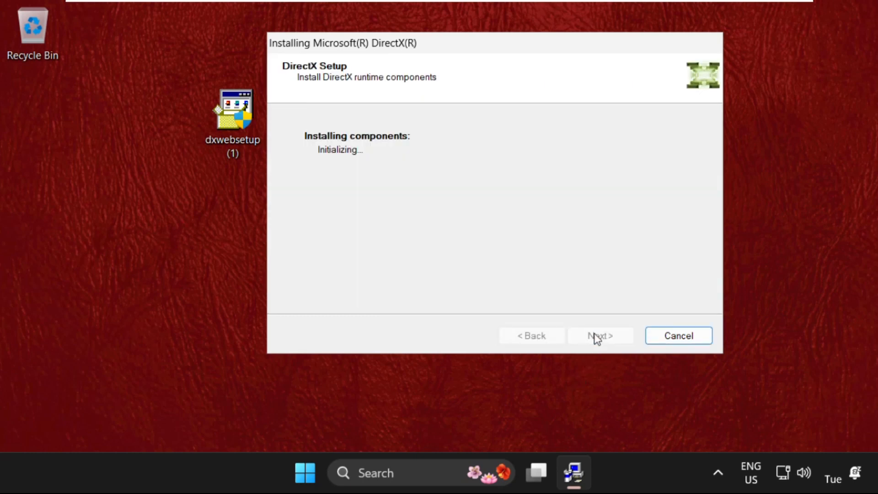
mouse_move(361, 161)
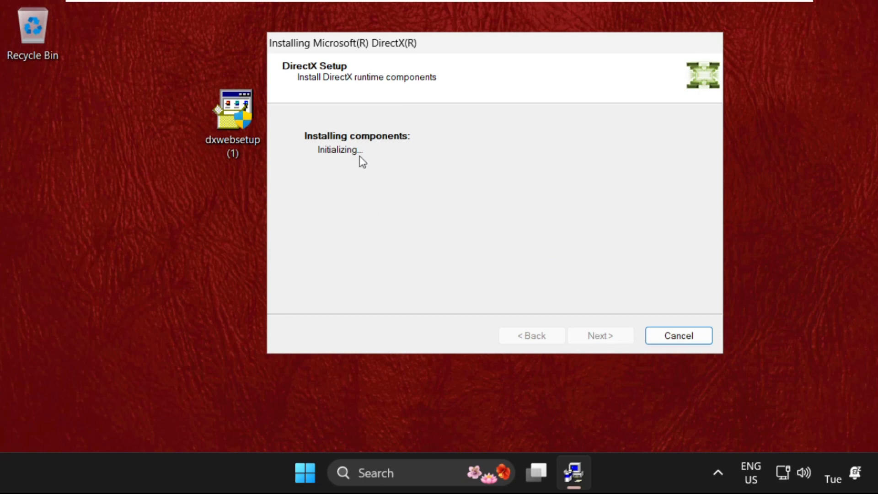
mouse_move(405, 227)
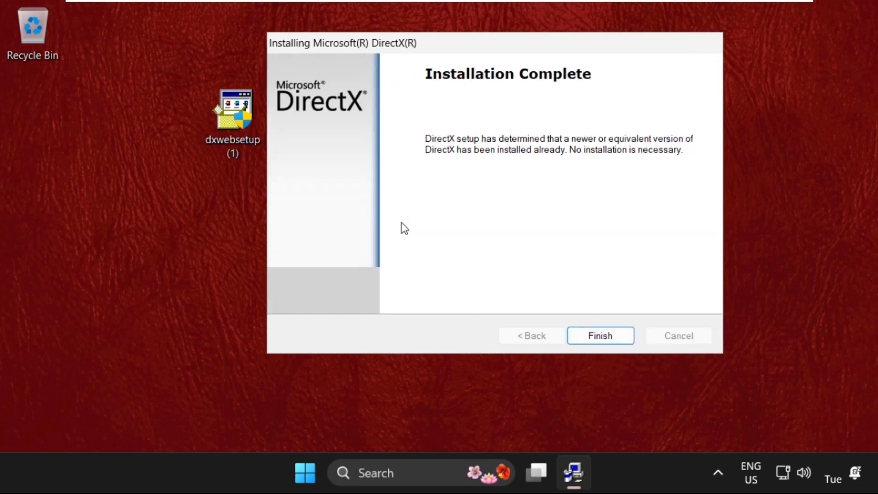
left_click(599, 336)
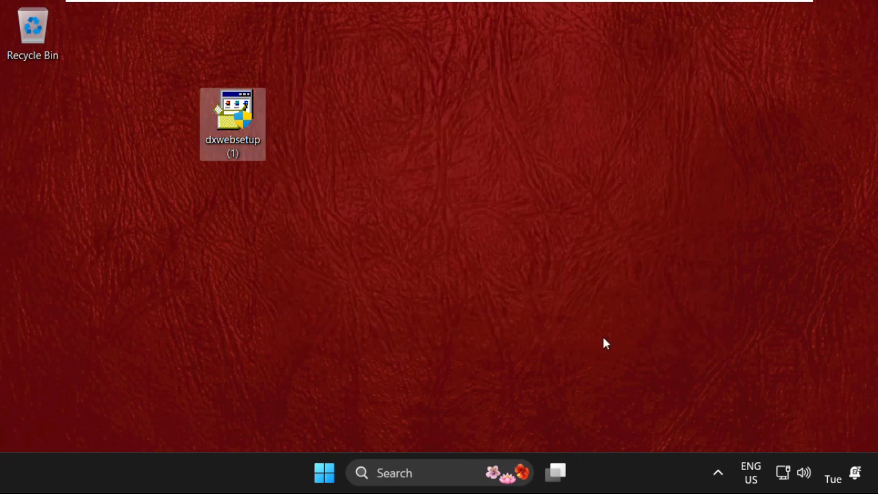
Move the installer icon below Recycle Bin and bring up Start's power options with Restart.
left_click_drag(233, 124, 33, 124)
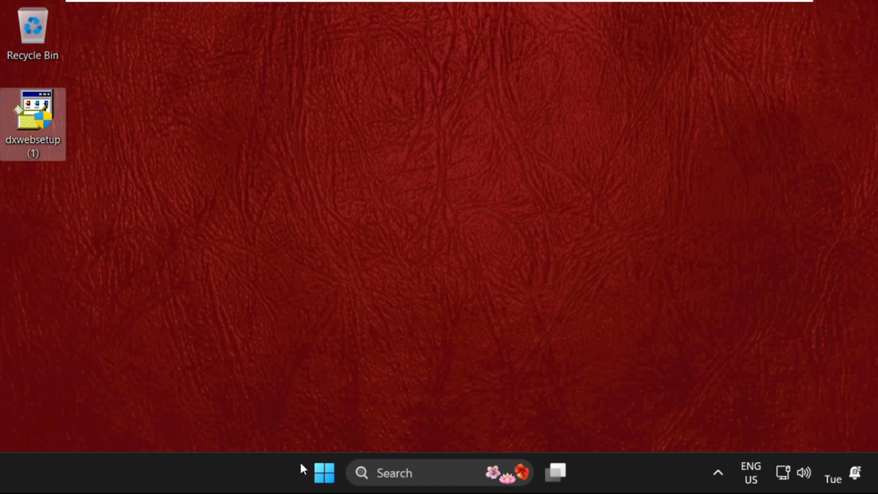
left_click(324, 472)
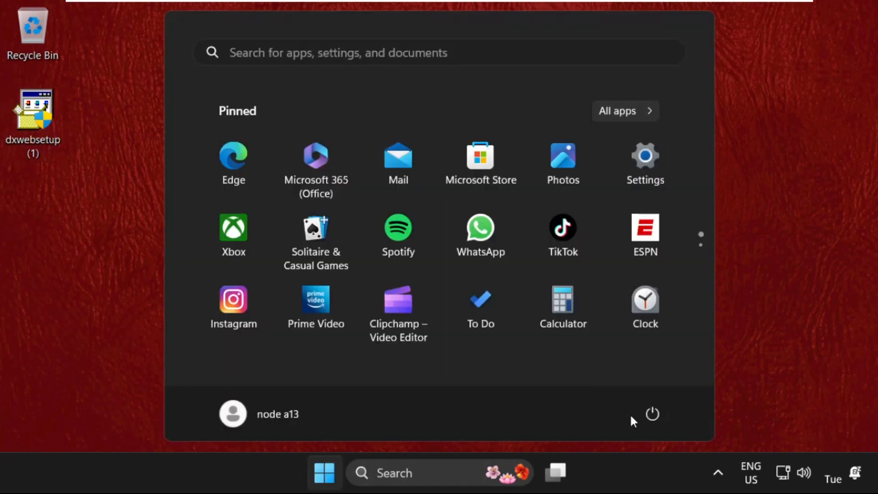
left_click(652, 413)
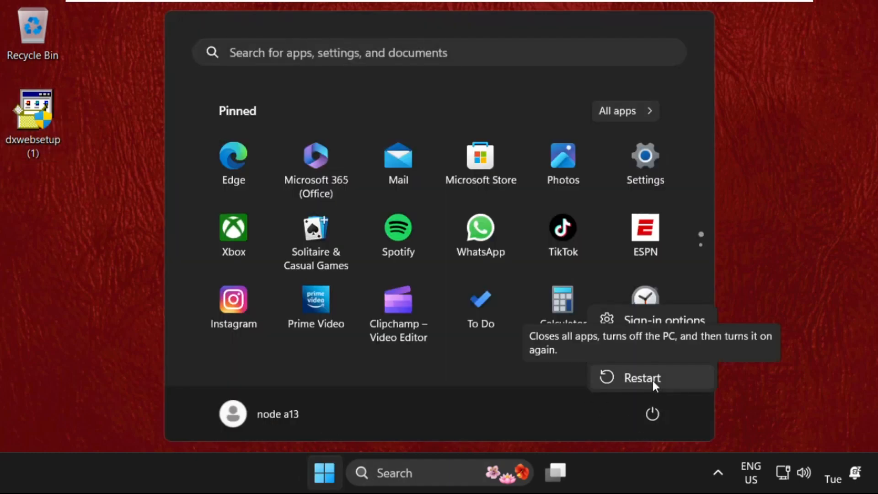